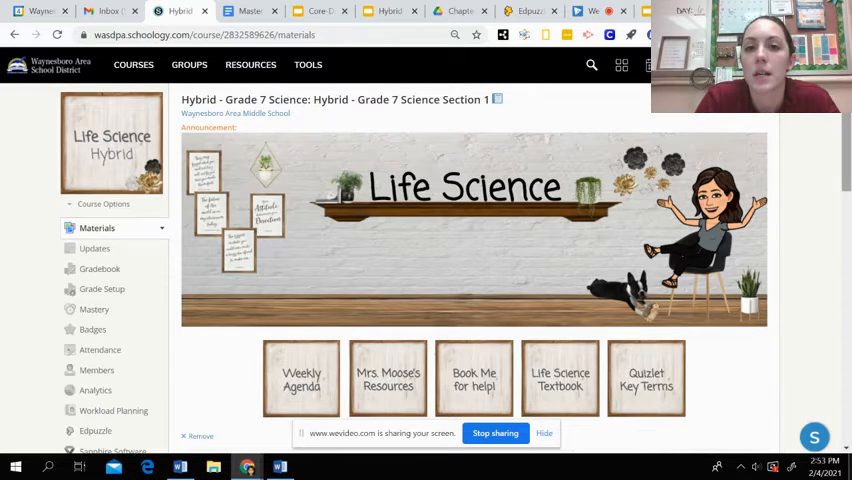
Step: Scroll the Grade 7 Science Materials list down to the 02/05 Friday folder
scroll("down", 3)
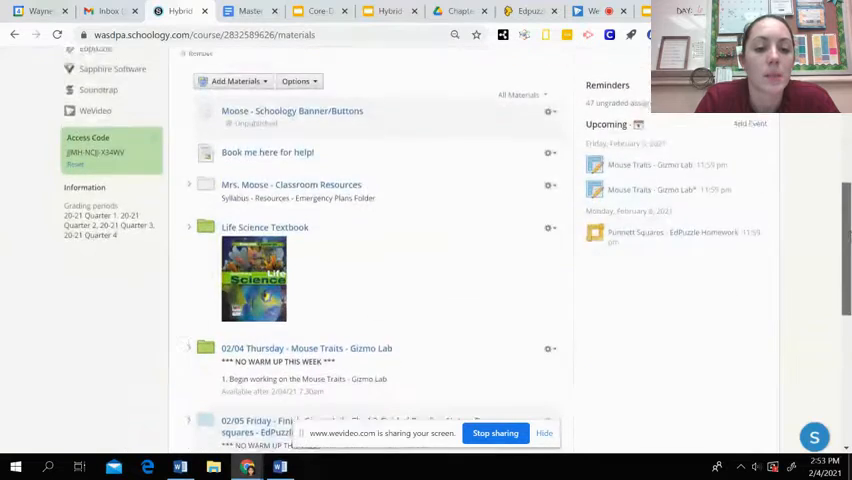
scroll("down", 3)
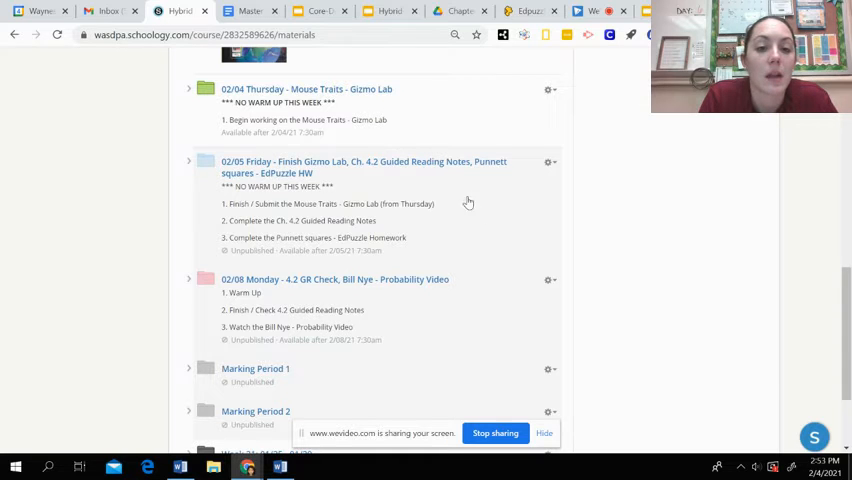
Step: Open the 02/05 Friday folder and its 4.2 Guided Reading Notes Google Doc
left_click(378, 161)
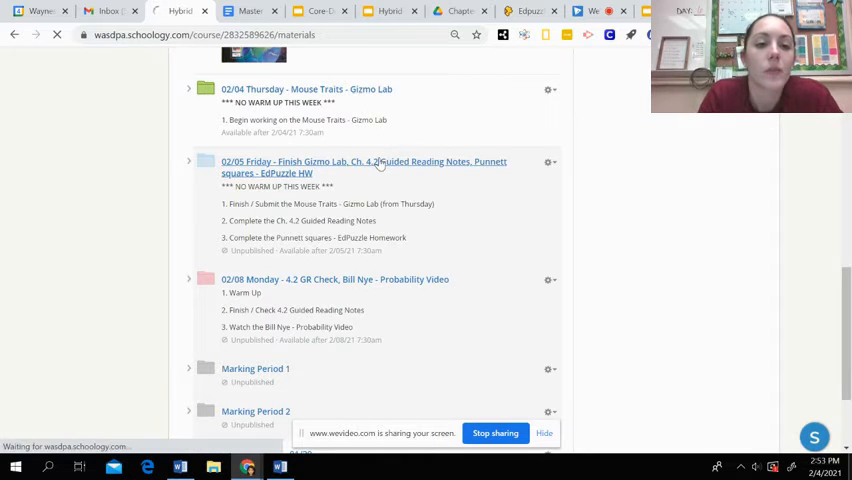
left_click(364, 161)
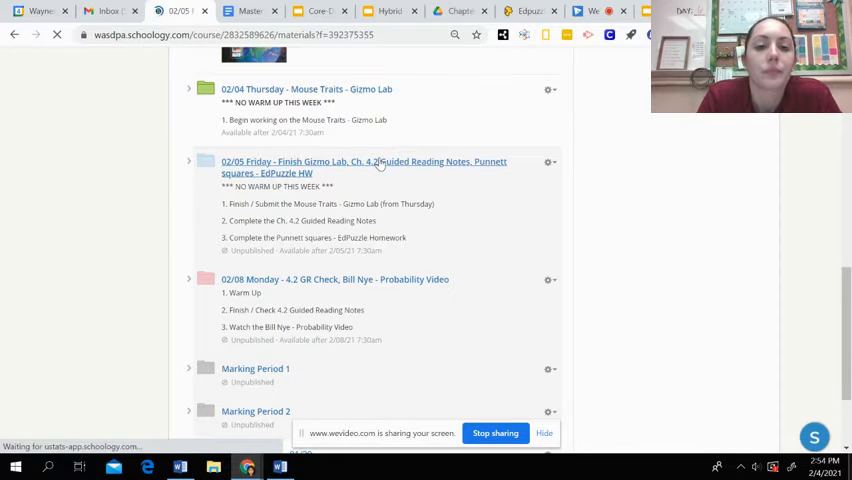
left_click(363, 161)
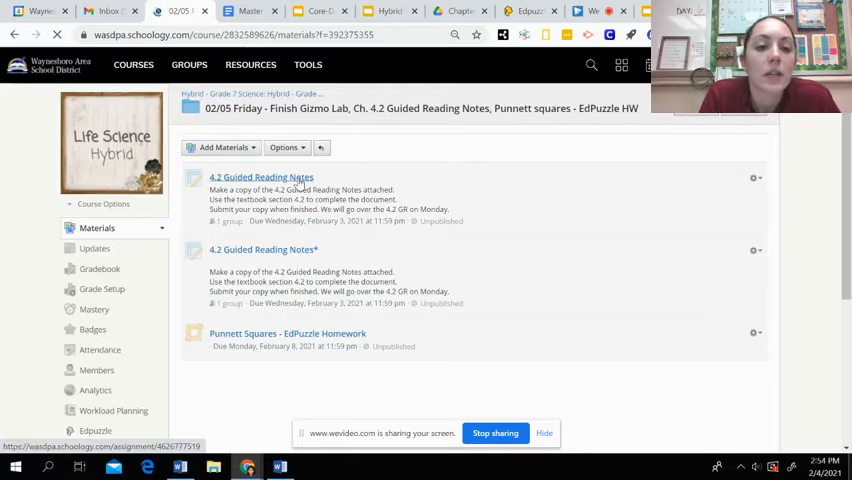
left_click(260, 177)
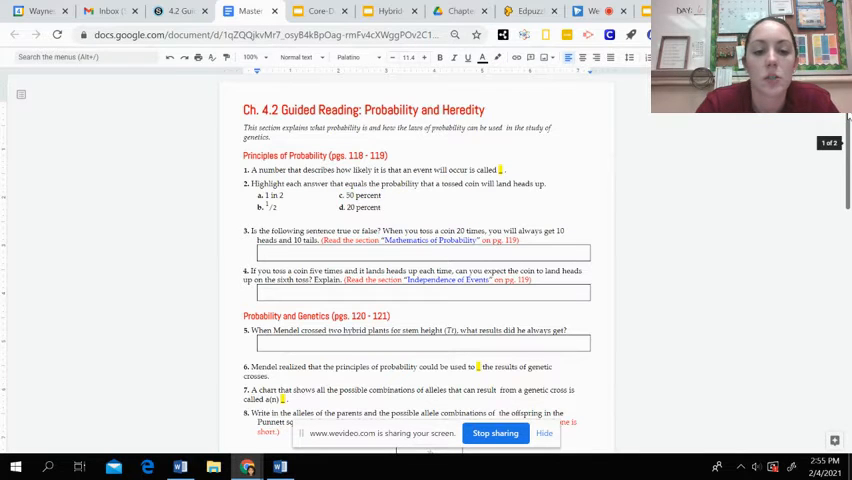
scroll("down", 3)
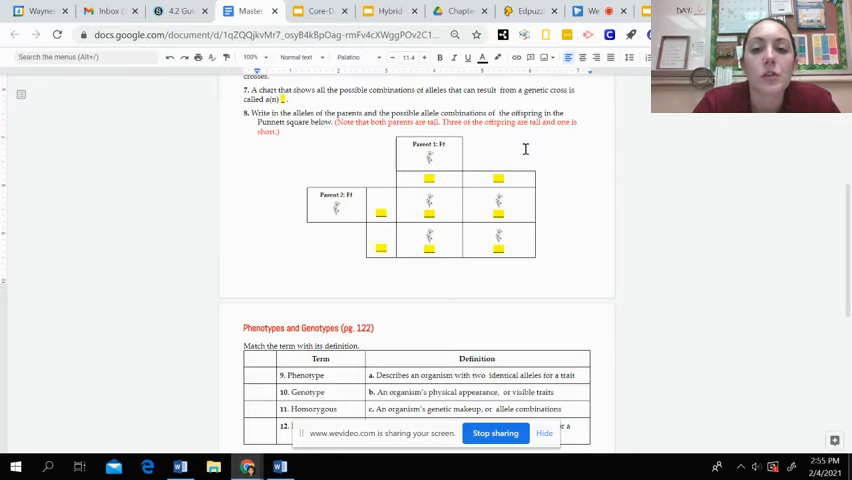
mouse_move(500, 162)
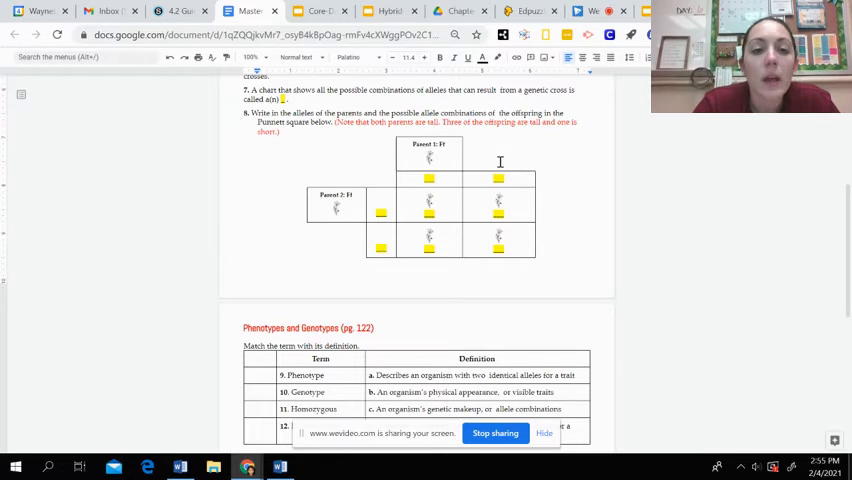
mouse_move(557, 152)
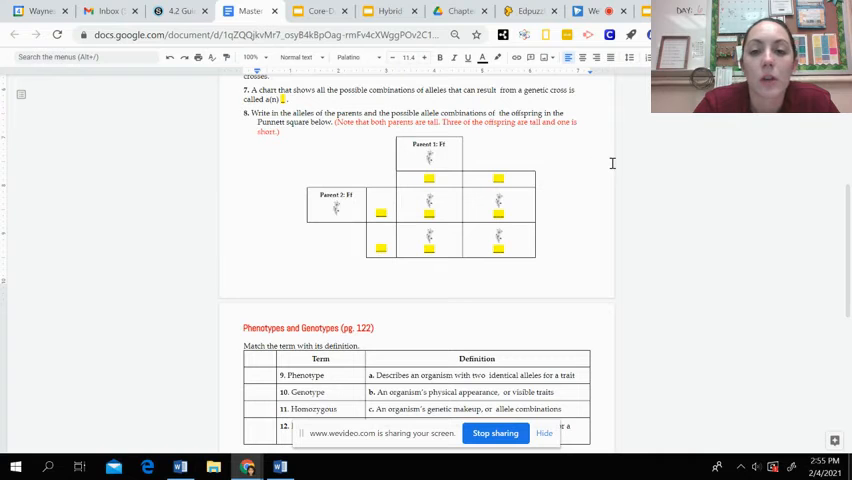
scroll("down", 3)
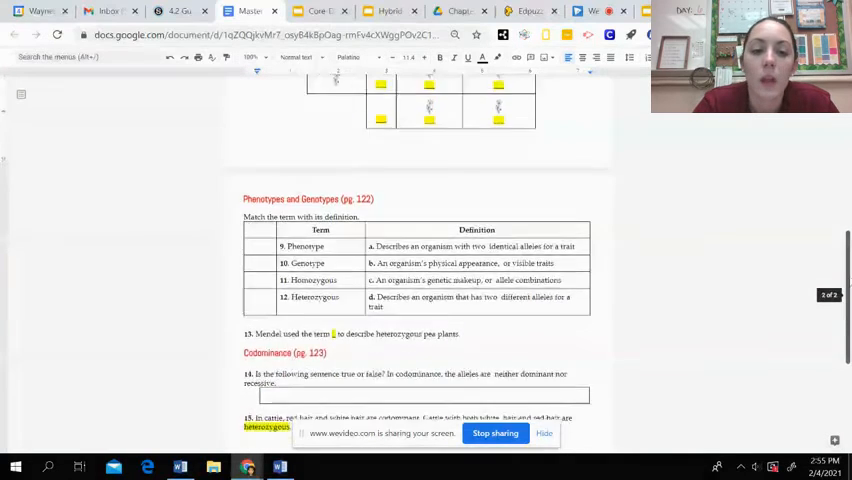
scroll("down", 3)
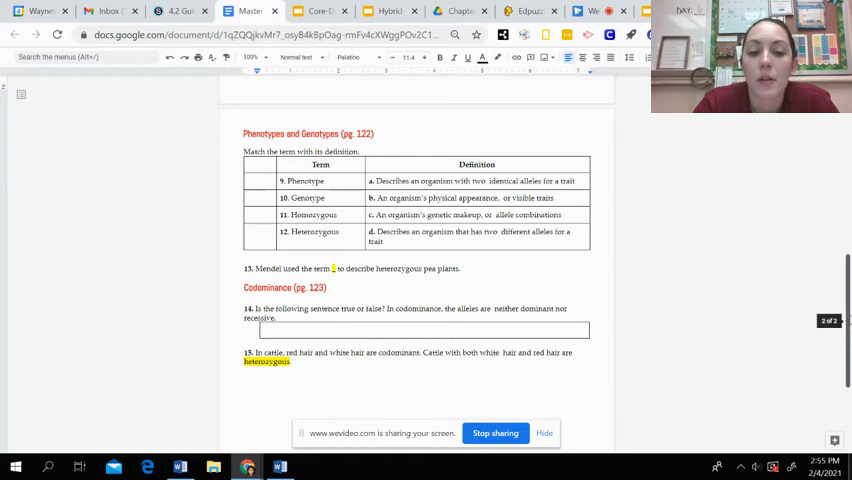
scroll("up", 3)
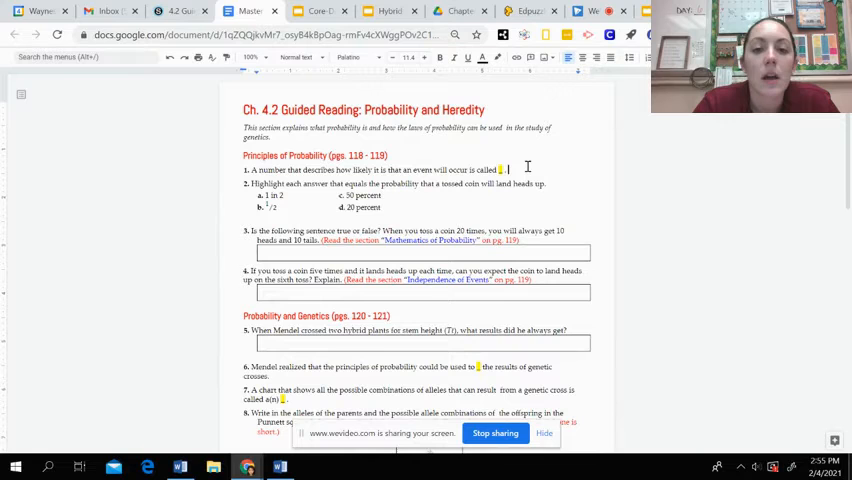
Step: Switch back to the Schoology tab showing the 02/05 Friday folder
left_click(180, 15)
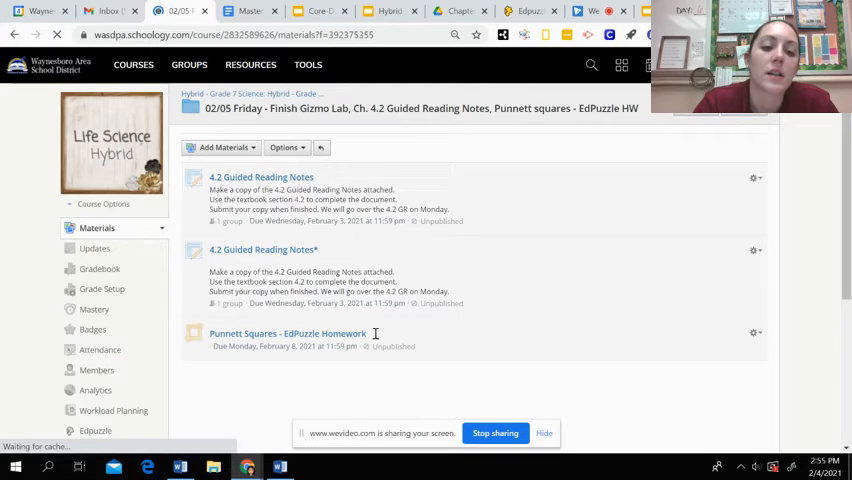
Step: Open the Punnett Squares - EdPuzzle Homework item from the 02/05 folder
left_click(287, 333)
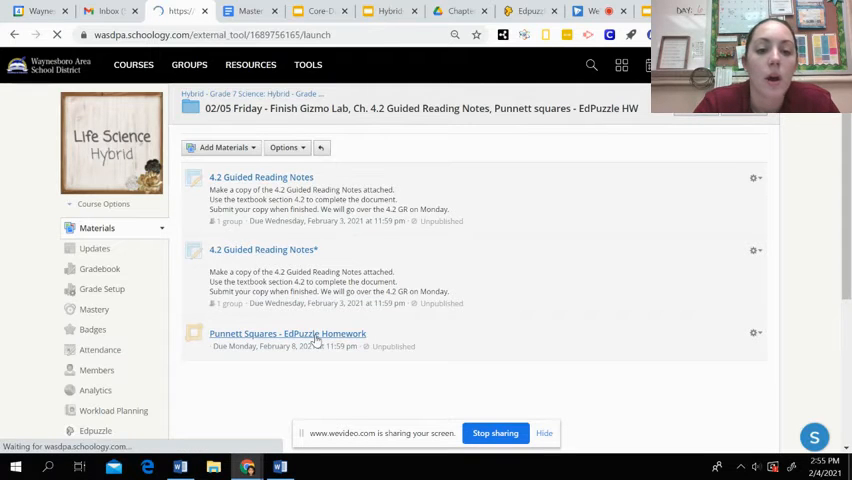
left_click(287, 333)
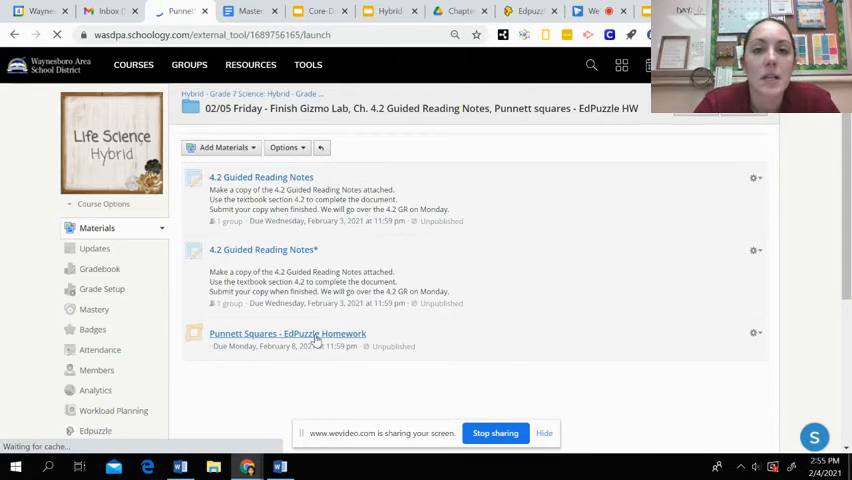
left_click(287, 333)
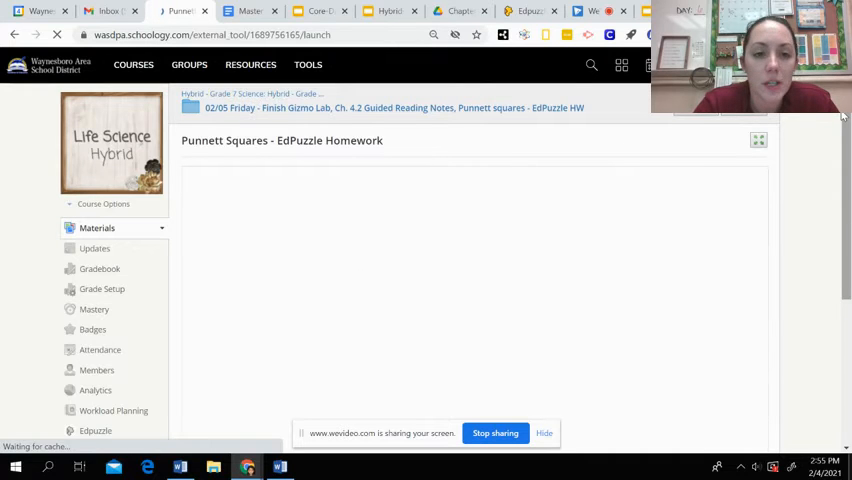
Step: Let Edpuzzle load the Monohybrid Crosses video and student progress panel
scroll("down", 3)
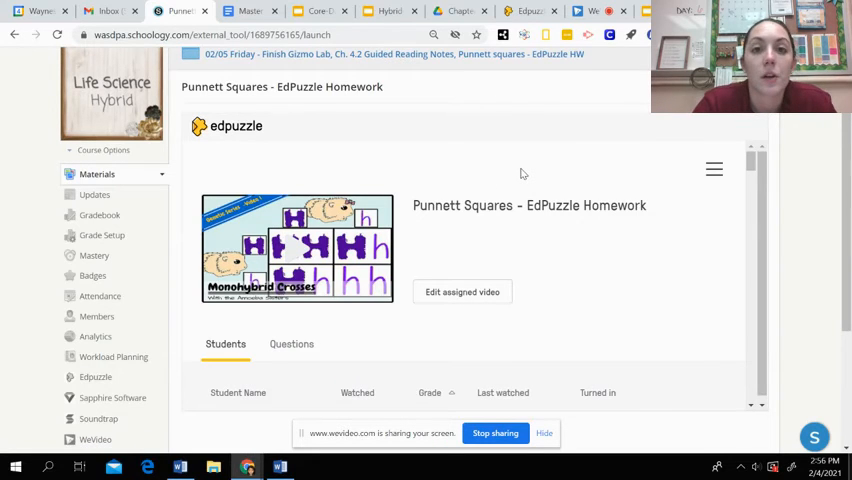
mouse_move(529, 174)
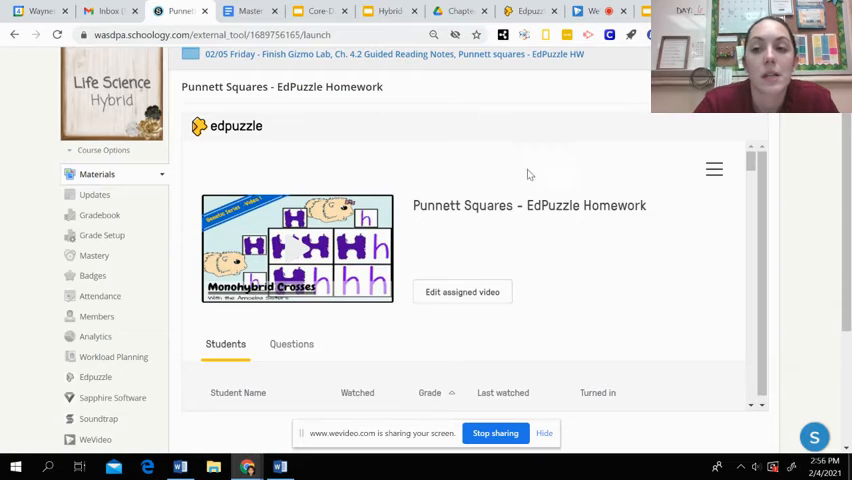